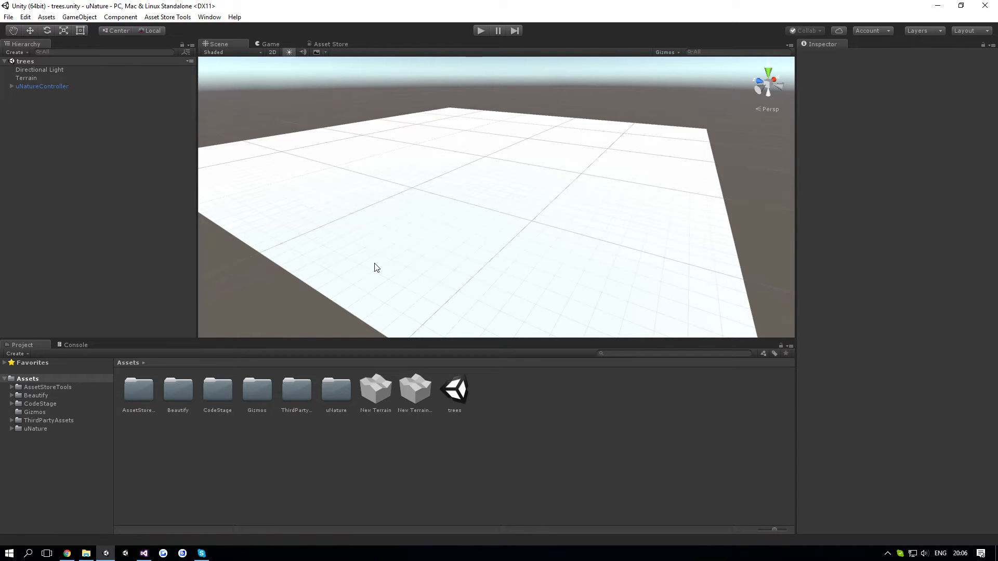
pyautogui.moveTo(312, 221)
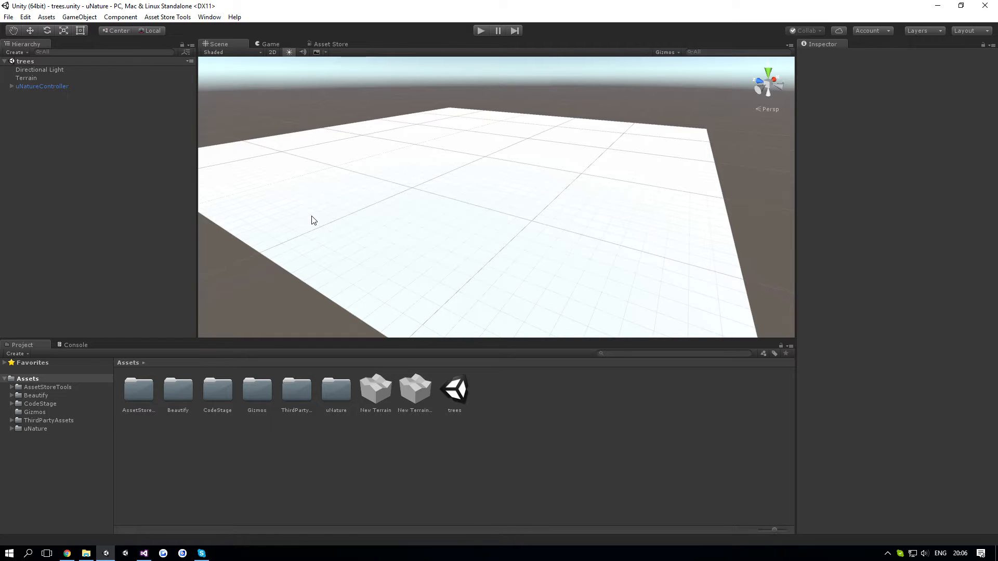
pyautogui.moveTo(111, 132)
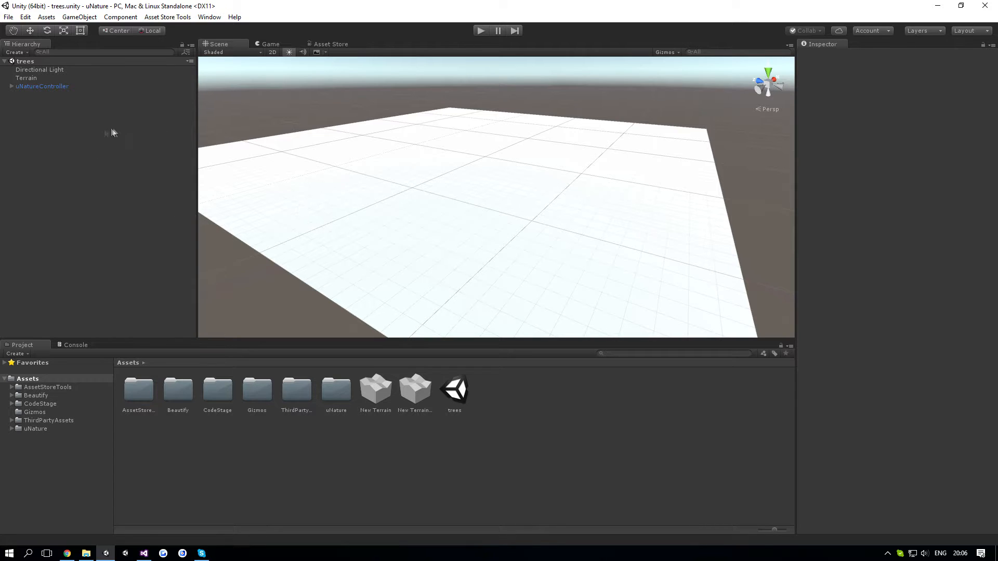
# - Select the Terrain, view its Place Trees settings, and toggle Enable Tree Colliders on then off
pyautogui.click(26, 77)
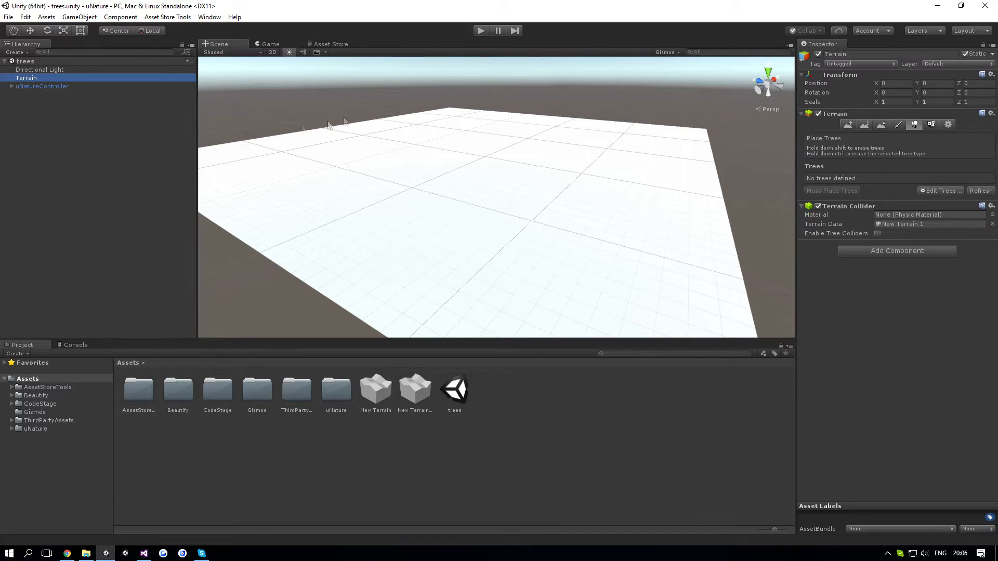
pyautogui.click(42, 86)
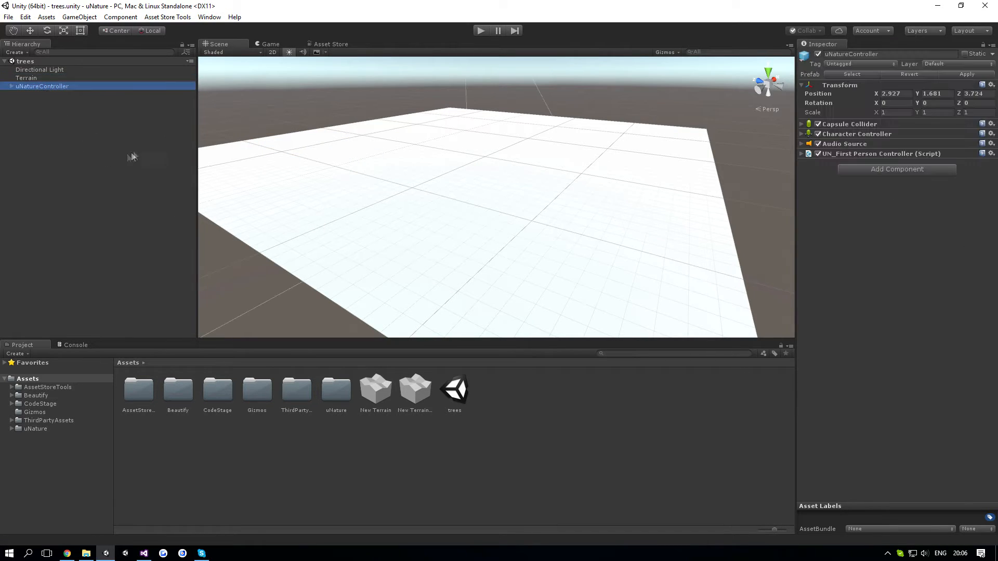
pyautogui.click(26, 78)
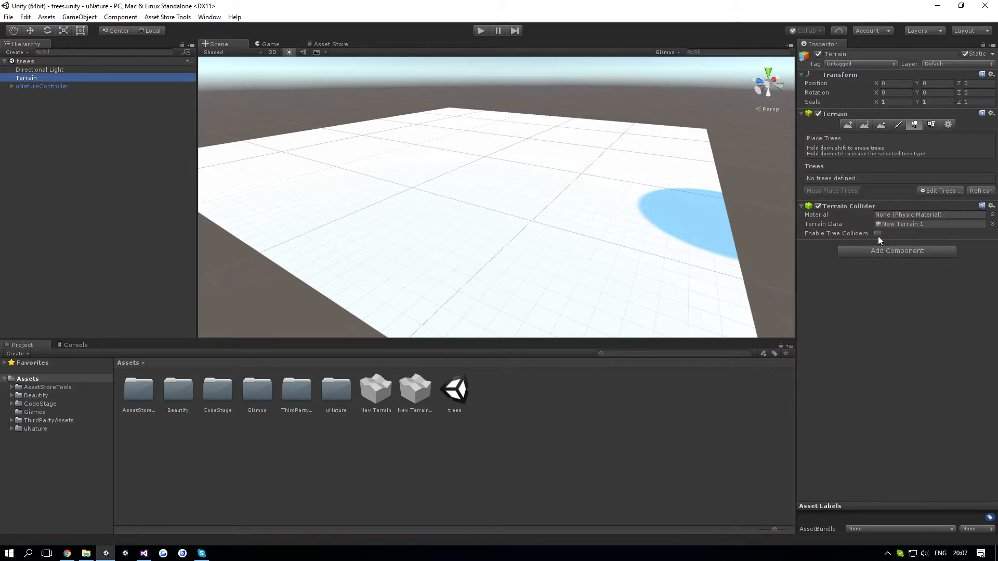
pyautogui.click(878, 234)
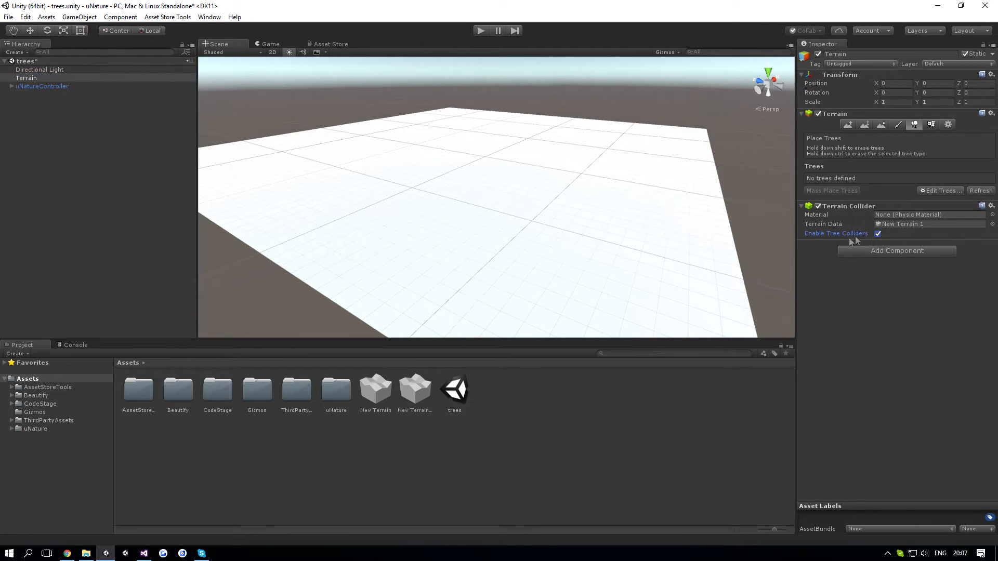
pyautogui.moveTo(875, 242)
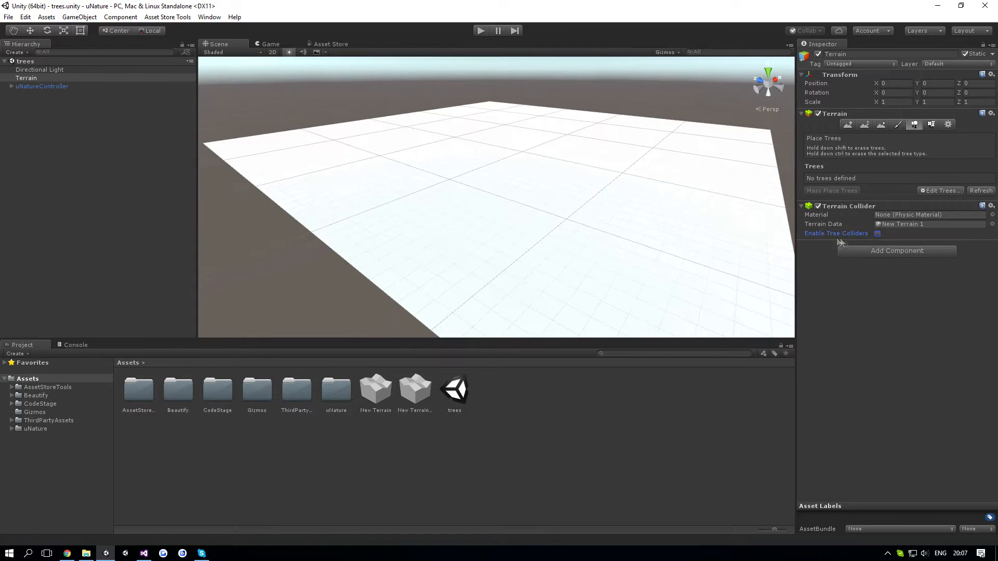
pyautogui.click(940, 191)
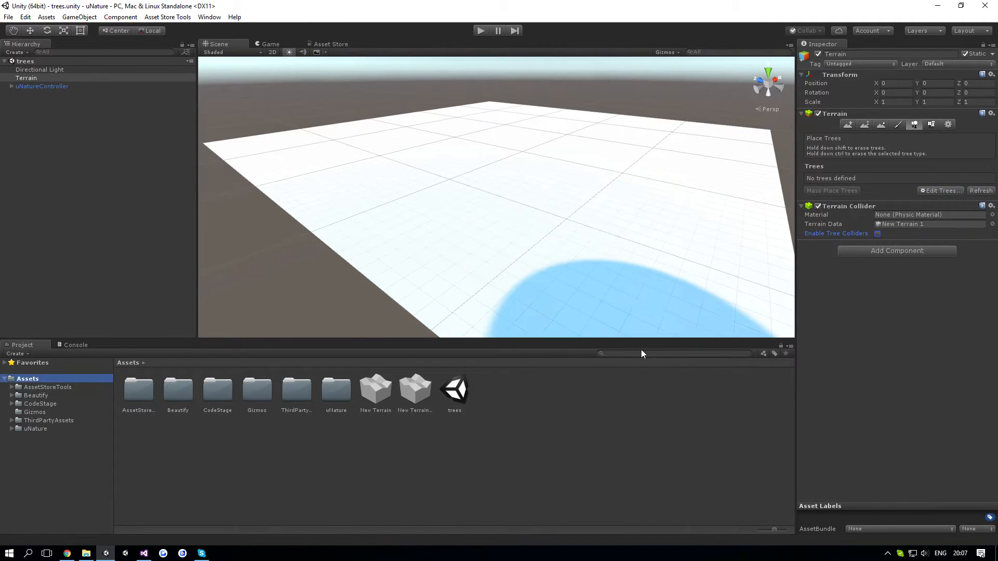
# - Find Broadleaf_Desktop via 'Desktop' search, inspect its collision child objects, and select the tree root
pyautogui.write('Desktop')
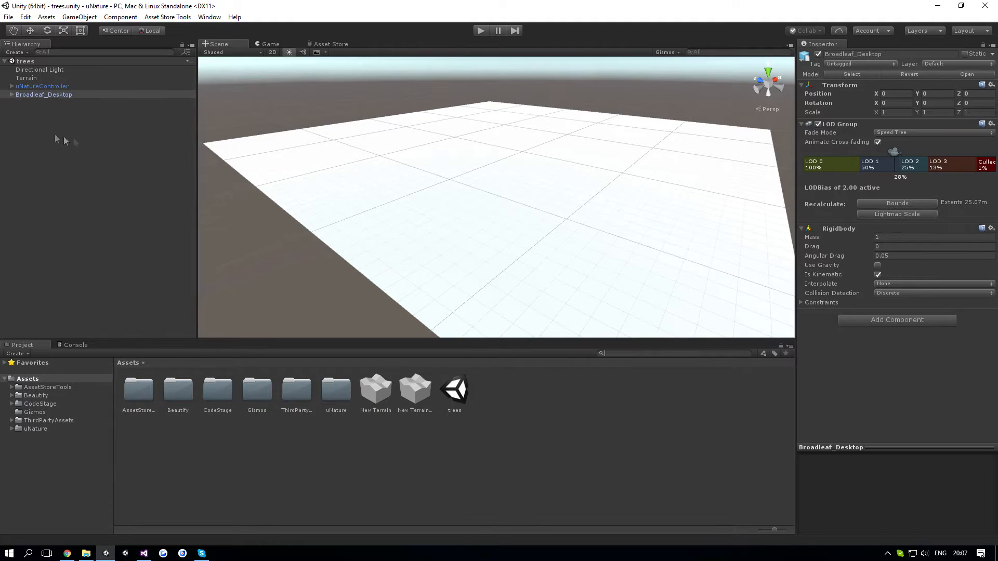
pyautogui.click(11, 94)
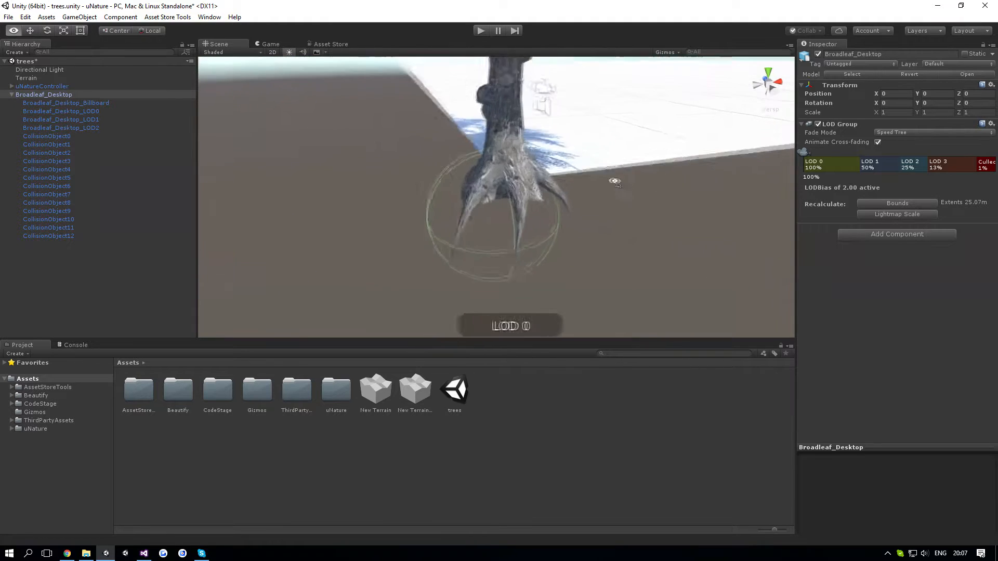
pyautogui.click(47, 143)
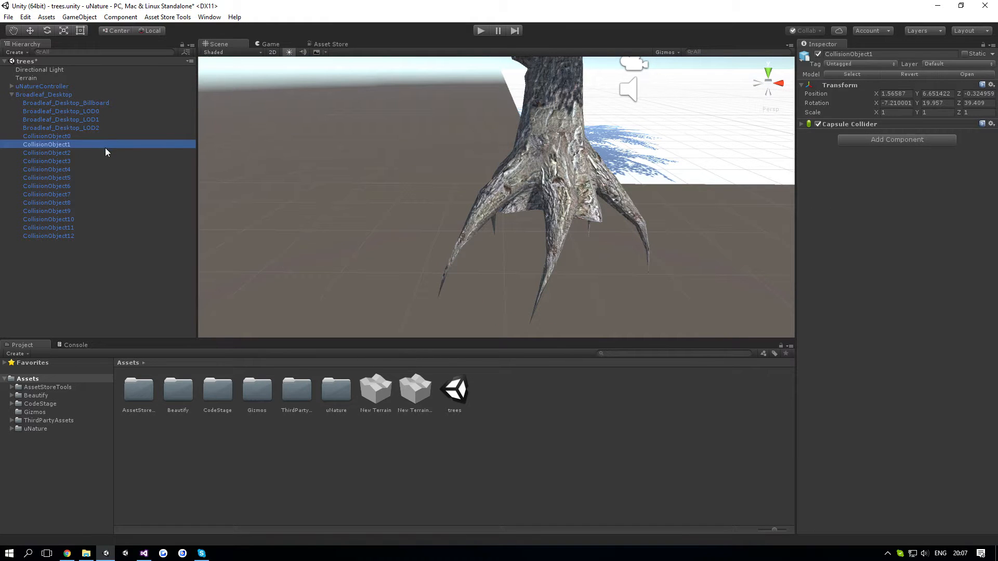
pyautogui.click(46, 194)
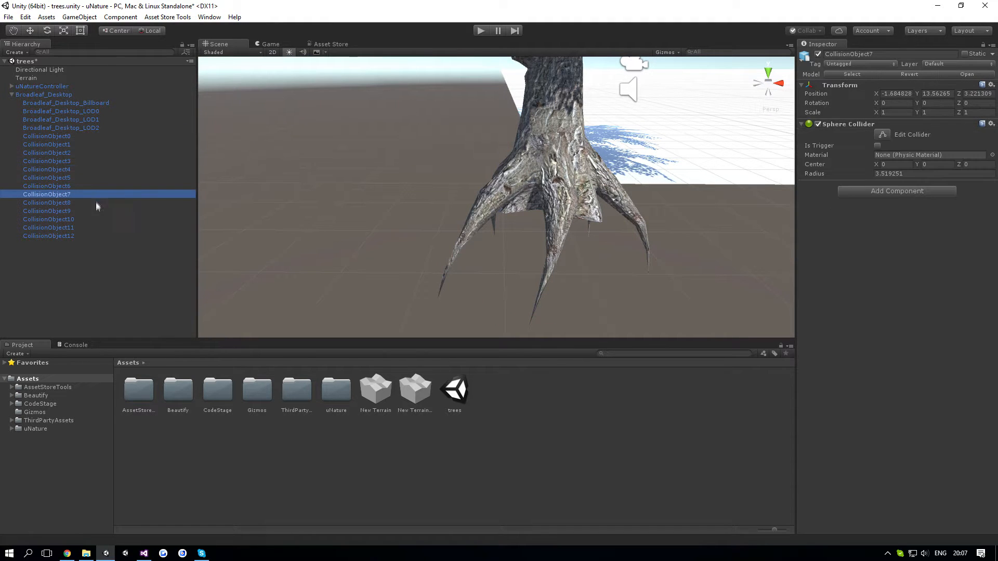
pyautogui.click(48, 228)
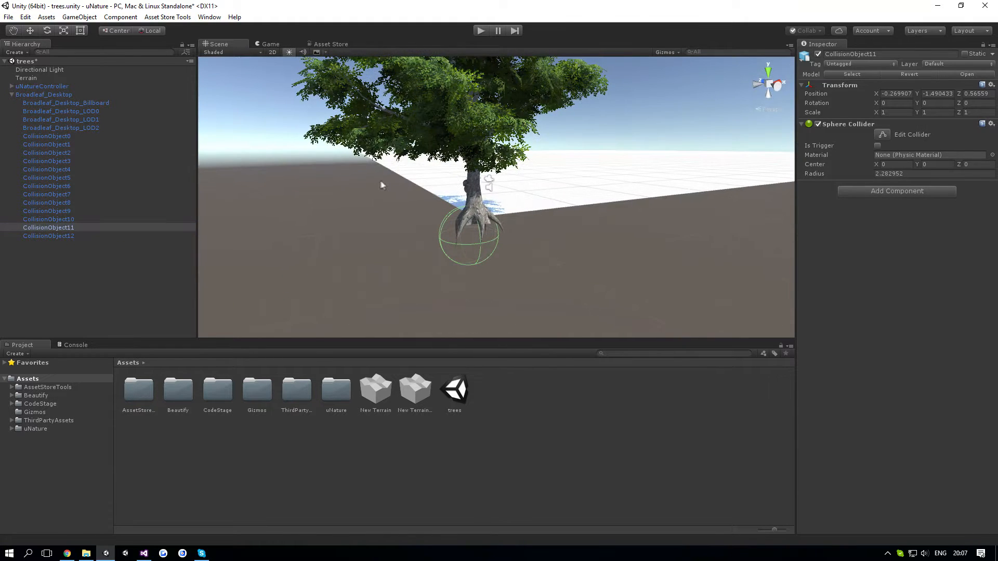
pyautogui.moveTo(330, 203)
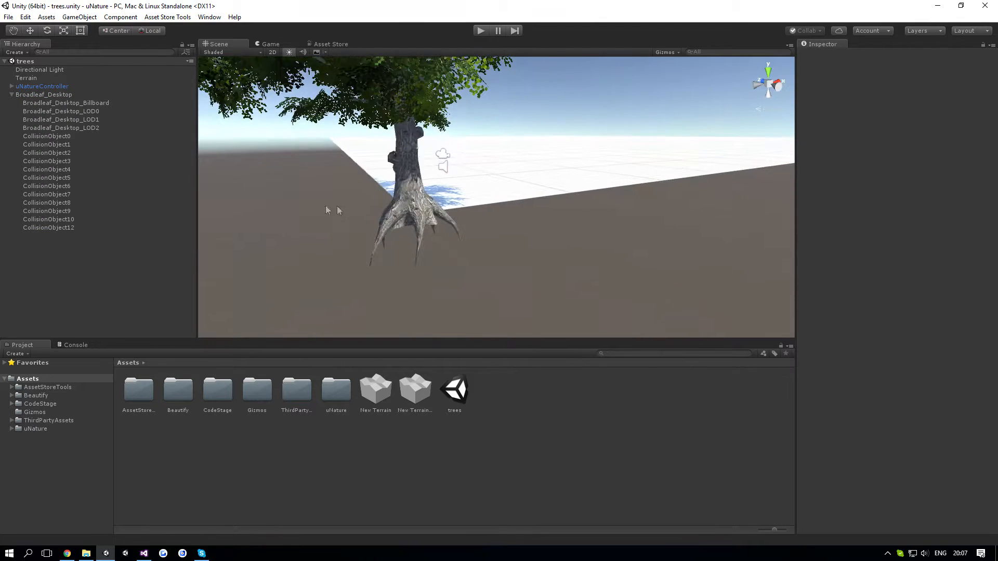
pyautogui.click(44, 94)
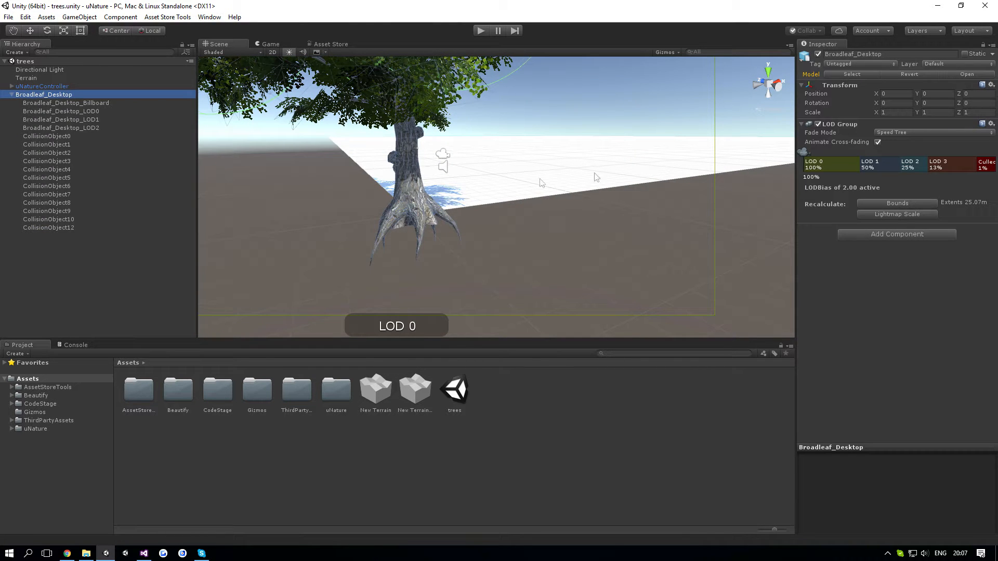
pyautogui.moveTo(852, 239)
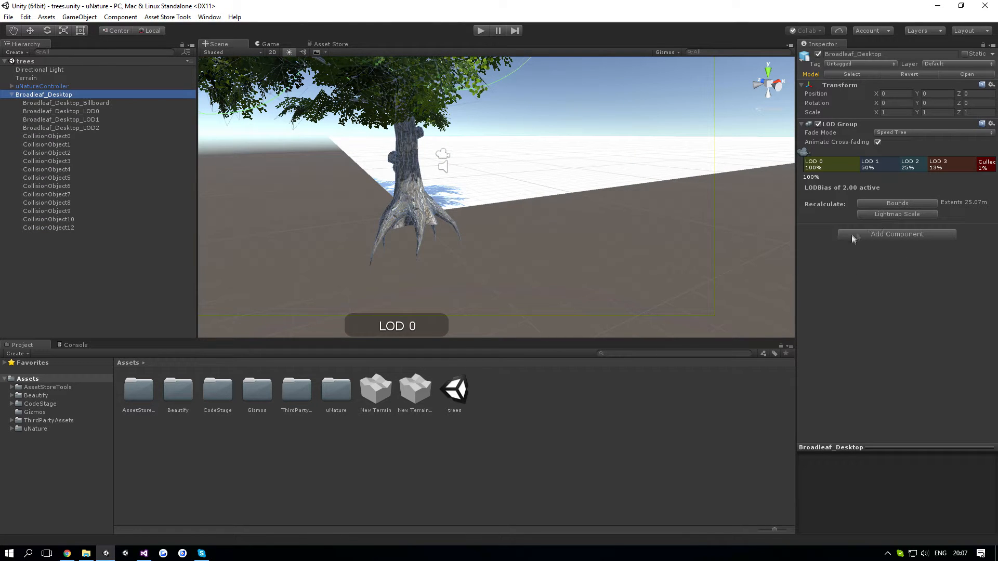
pyautogui.moveTo(100, 102)
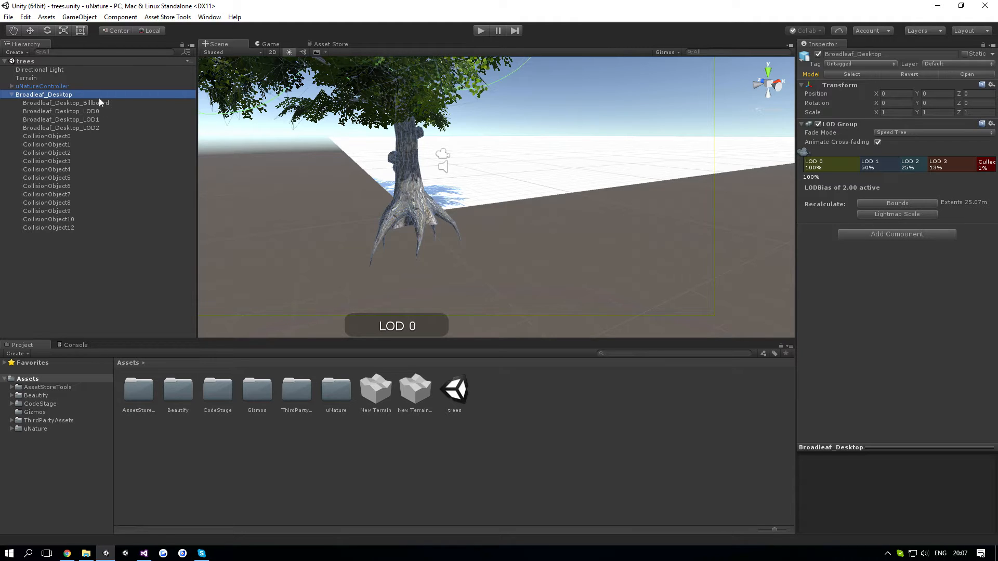
pyautogui.moveTo(135, 94)
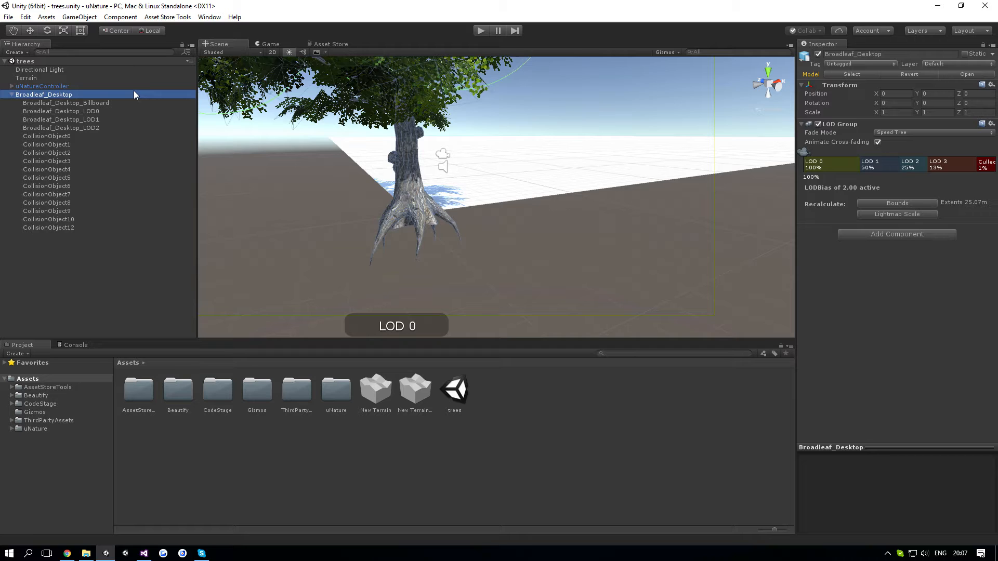
pyautogui.moveTo(585, 146)
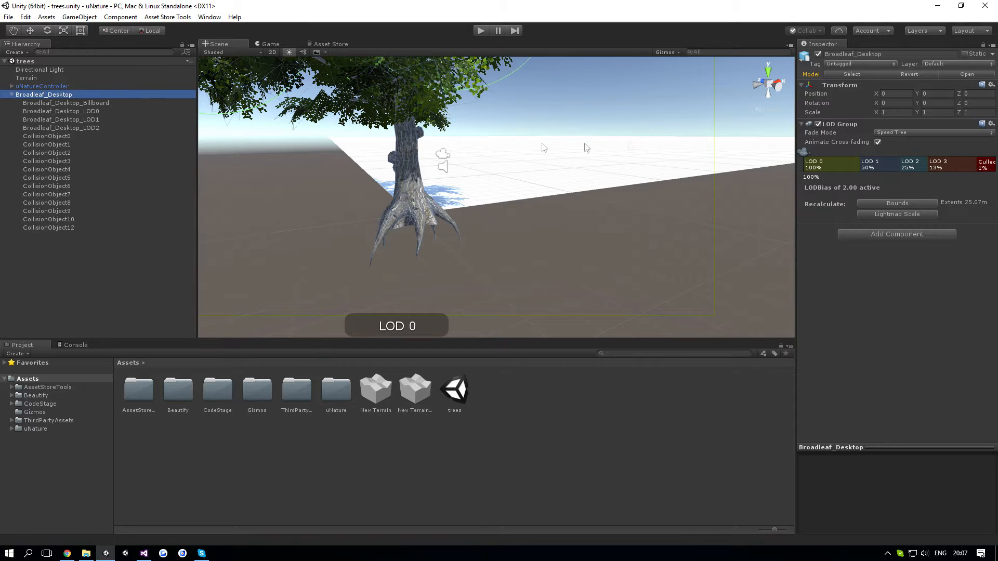
pyautogui.moveTo(118, 102)
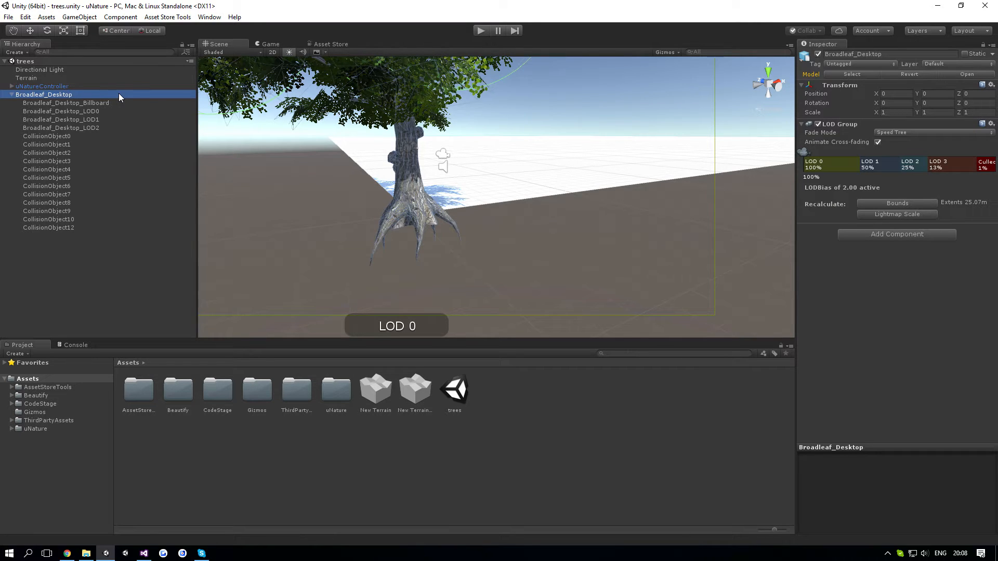
pyautogui.moveTo(942, 90)
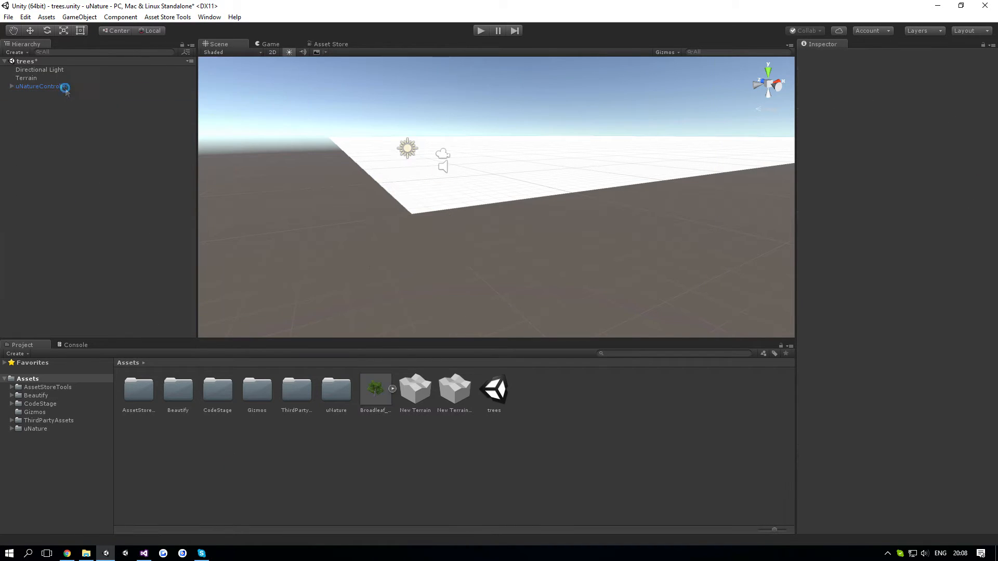
# - Add the Broadleaf_Desktop prefab as a paintable tree type via Edit Trees > Add Tree
pyautogui.click(27, 78)
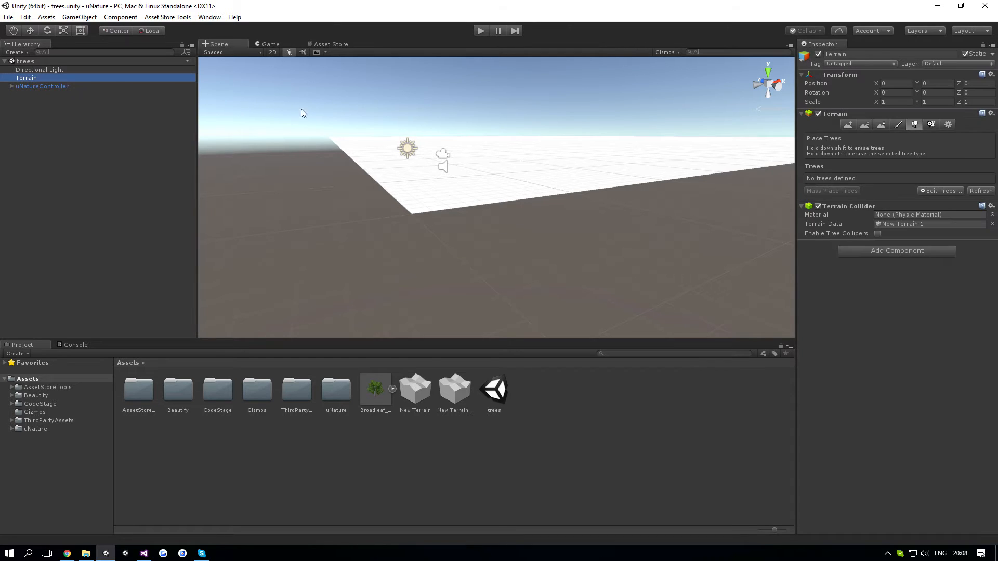
pyautogui.click(939, 190)
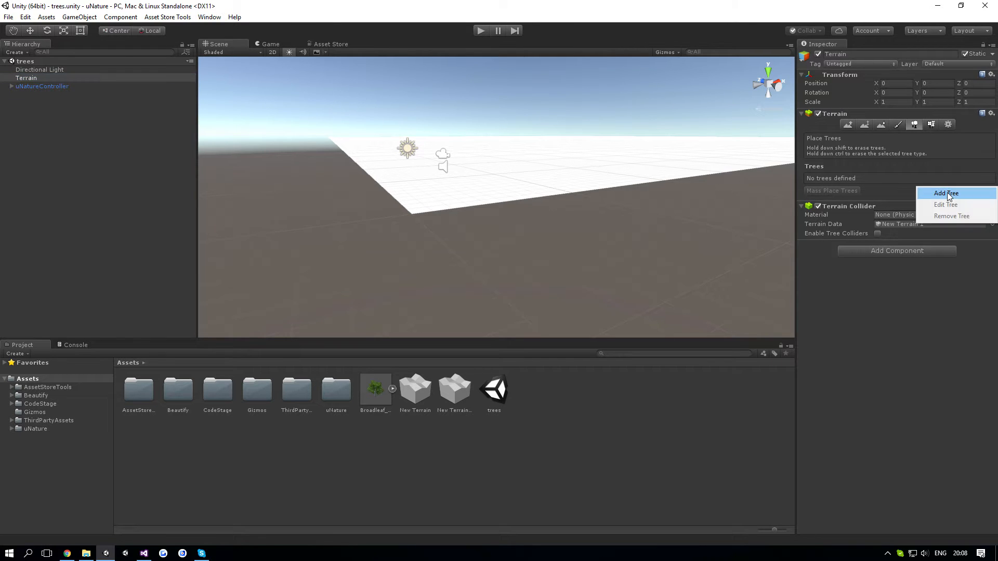
pyautogui.click(945, 193)
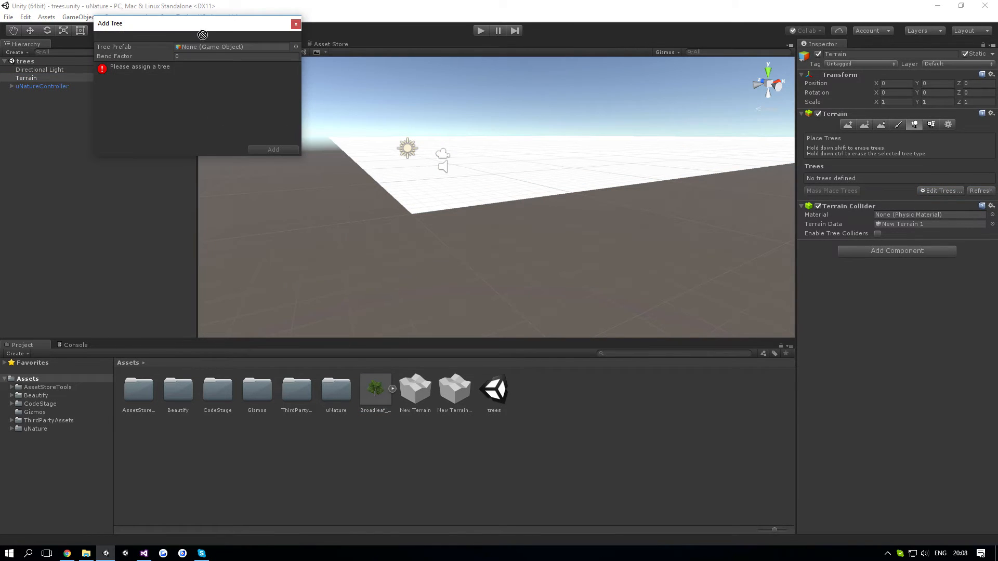
pyautogui.click(273, 149)
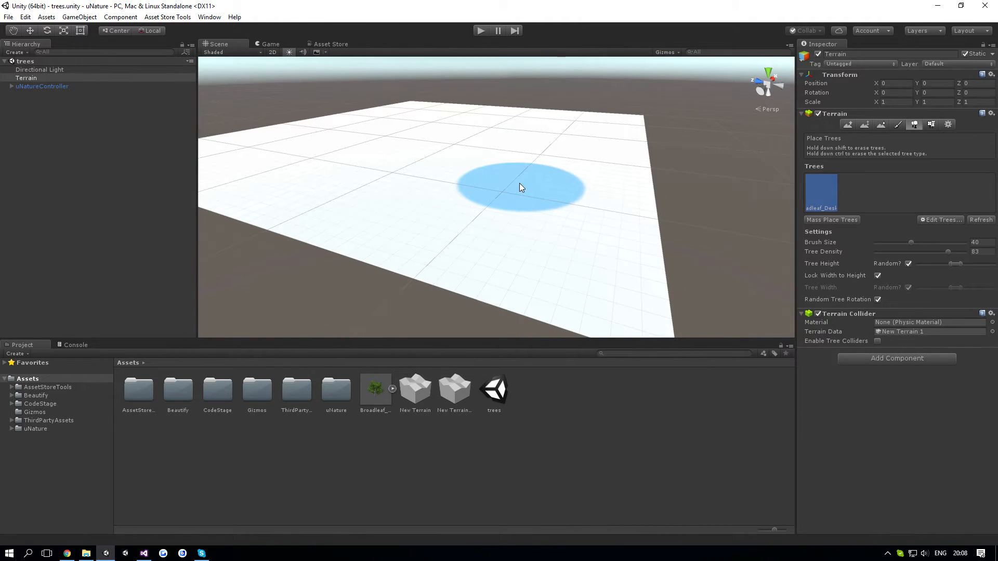
pyautogui.moveTo(534, 178)
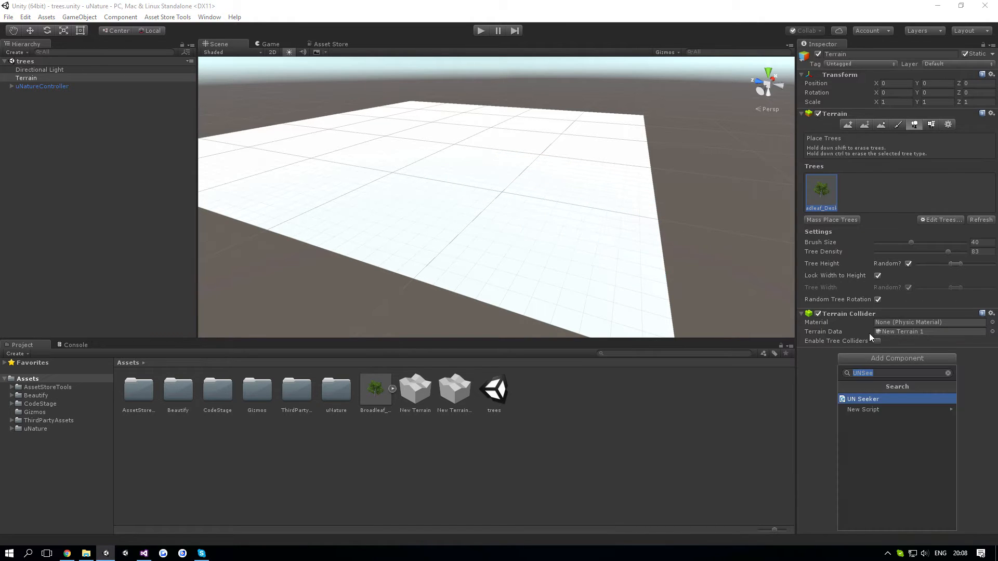
# - Add the UN Terrain component to the Terrain by searching 'UNTer'
pyautogui.write('UNTer')
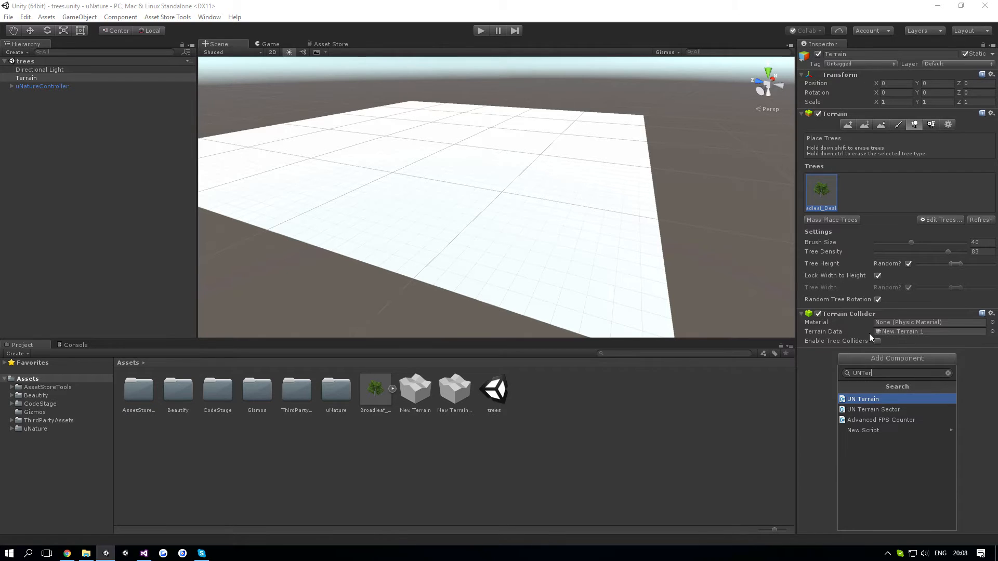
pyautogui.click(862, 398)
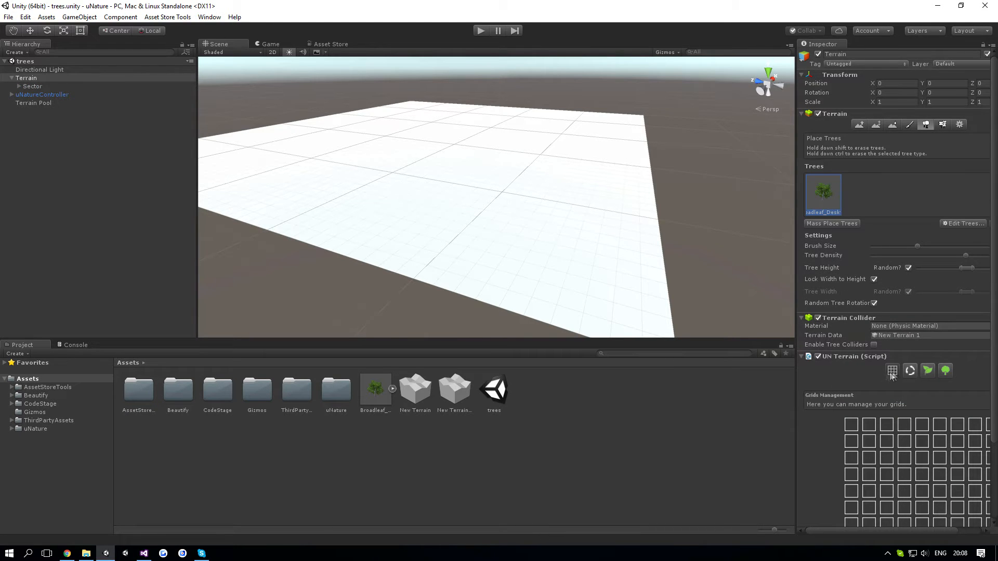
pyautogui.moveTo(852, 362)
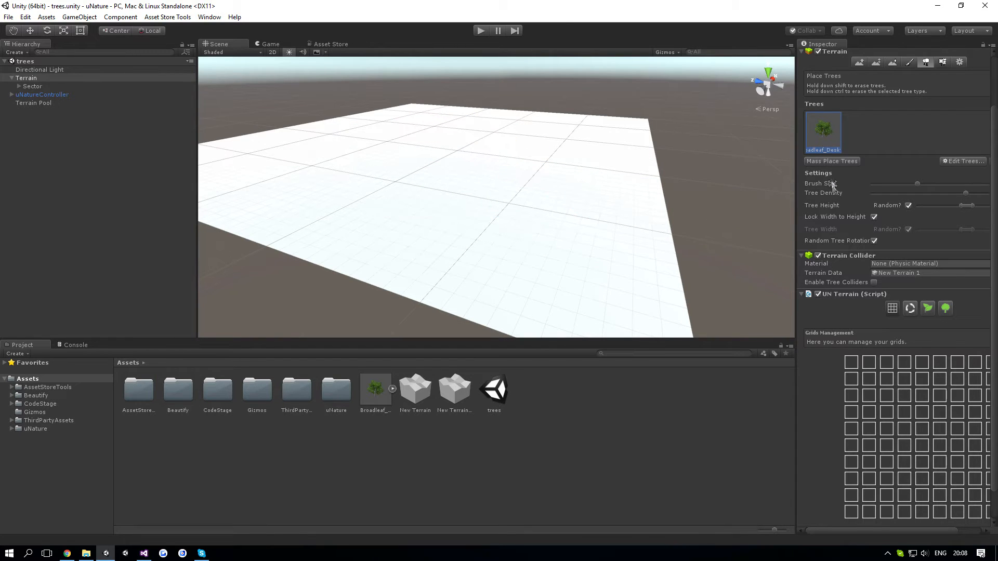
# - Mass-place broadleaf trees over the terrain and set Pool Item Type to HarvestableTIPoolItem
pyautogui.click(832, 160)
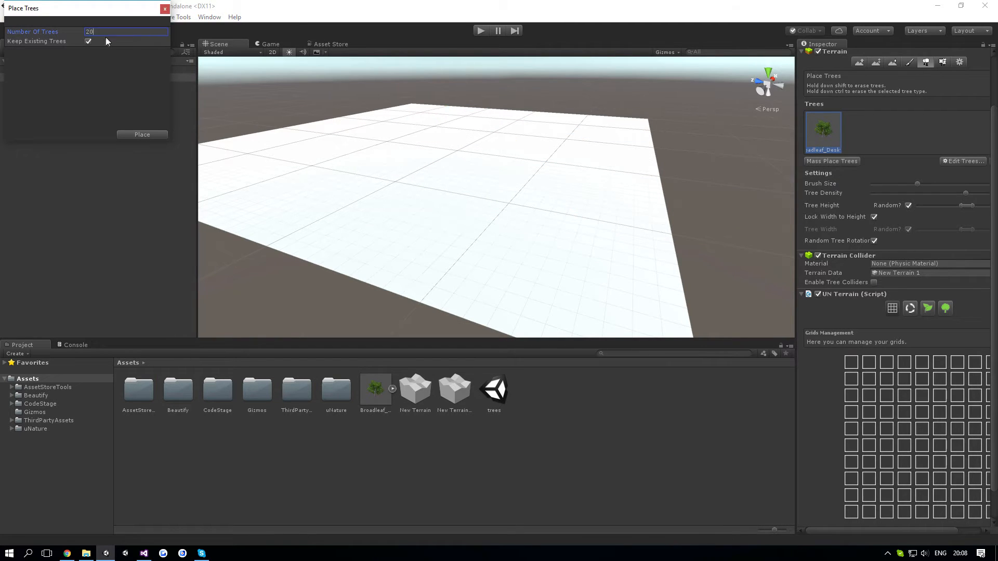
pyautogui.click(141, 134)
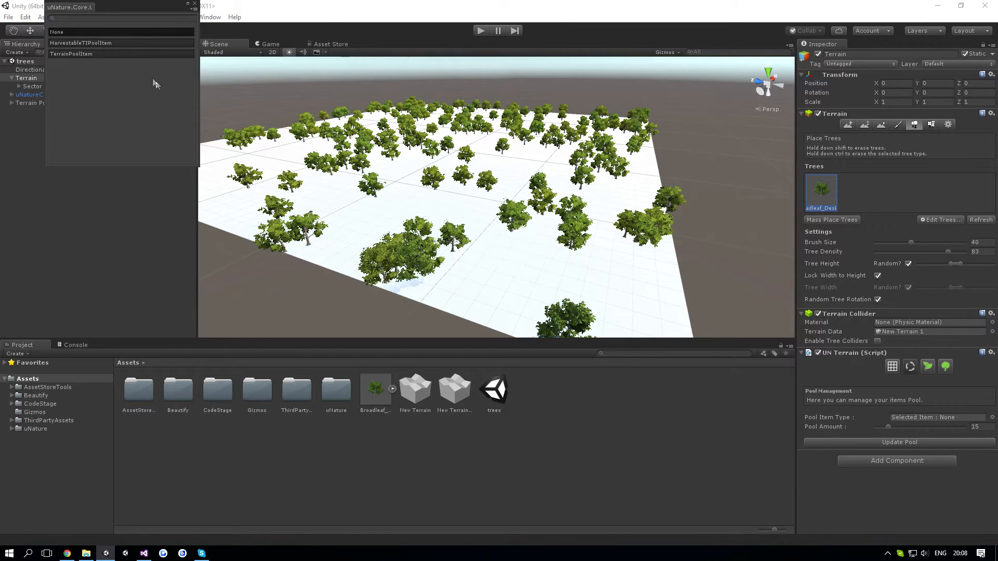
pyautogui.moveTo(143, 49)
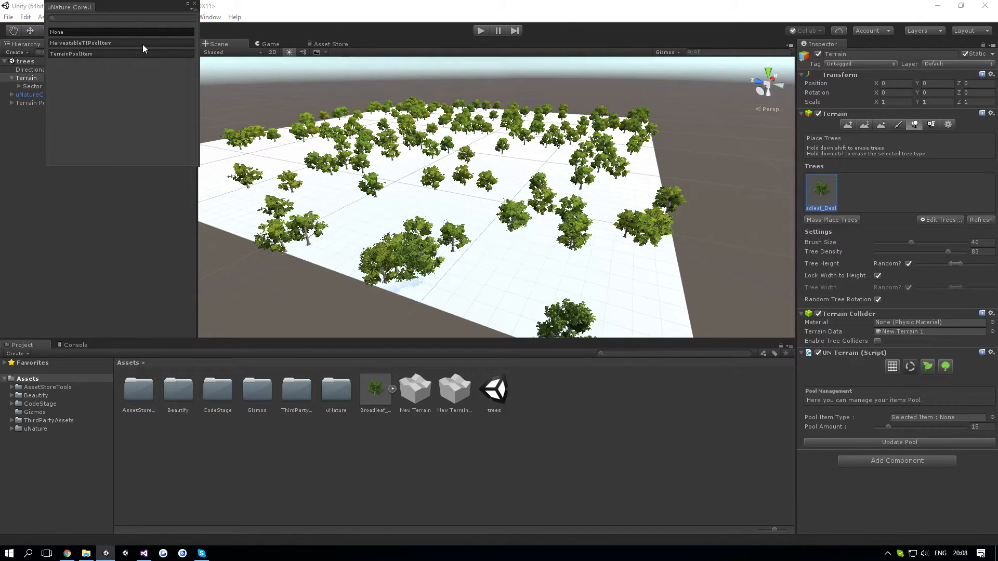
pyautogui.click(81, 42)
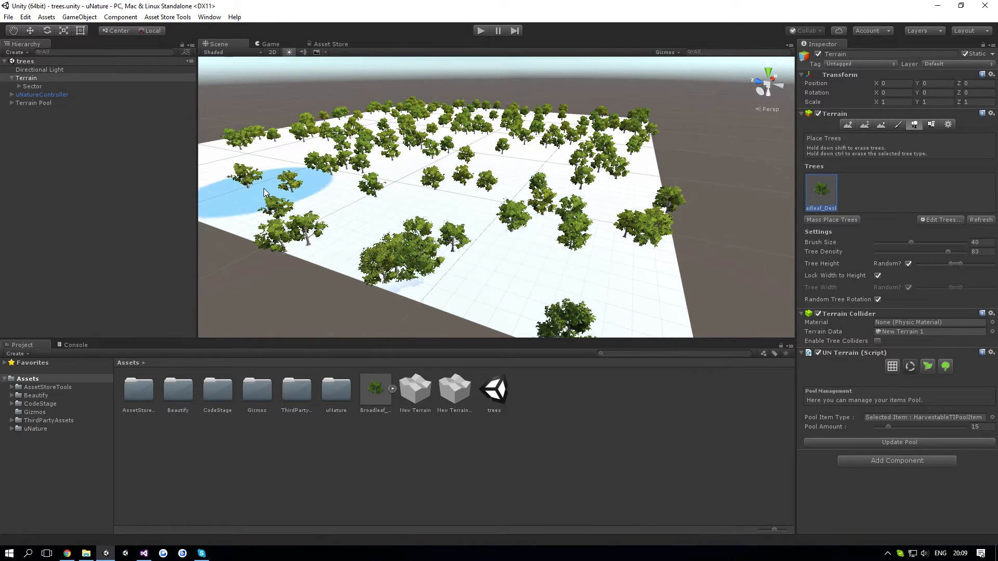
# - Add the UN Seeker component to uNatureController and start play mode
pyautogui.click(41, 87)
pyautogui.write('UNSee')
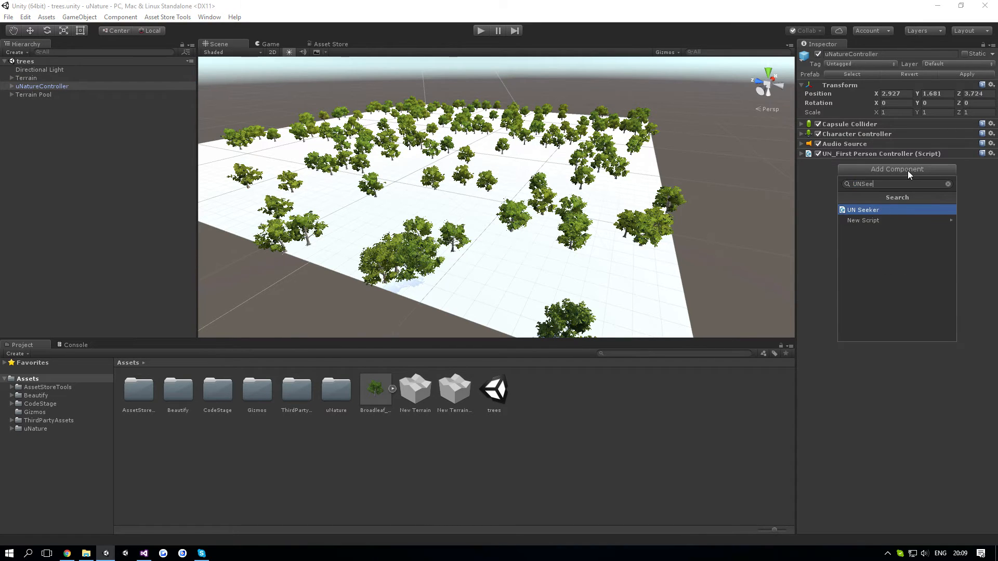
pyautogui.click(863, 208)
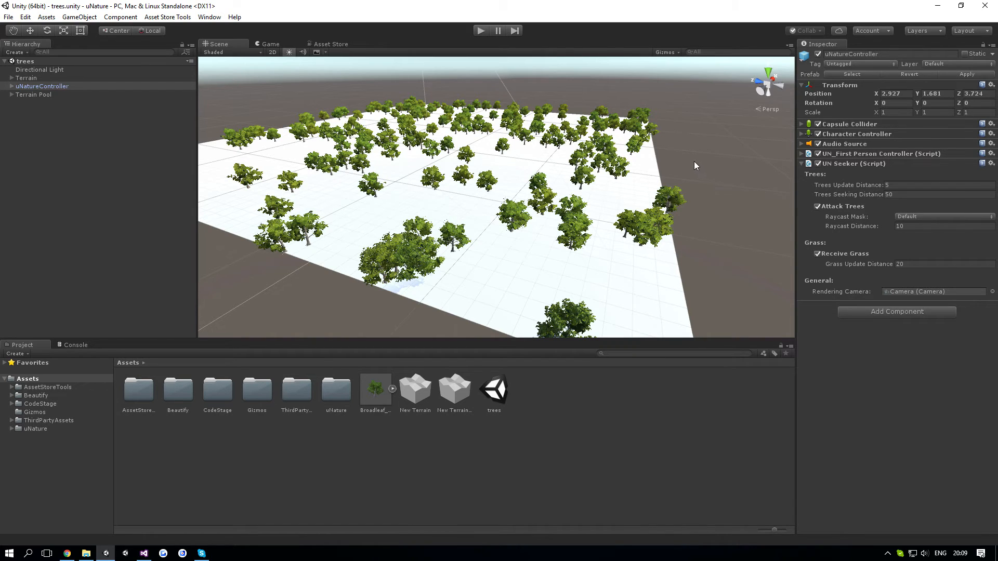
pyautogui.moveTo(638, 96)
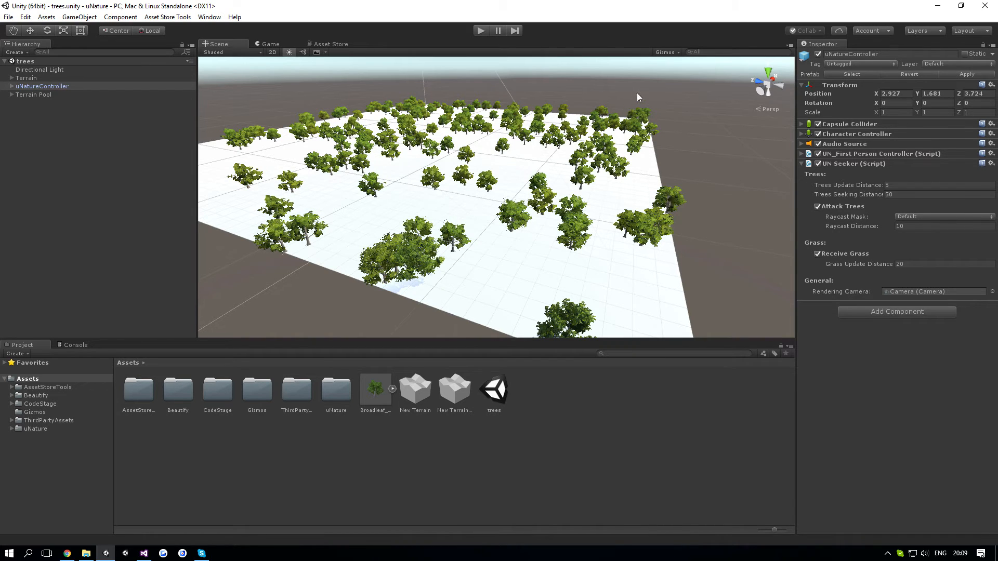
pyautogui.click(480, 30)
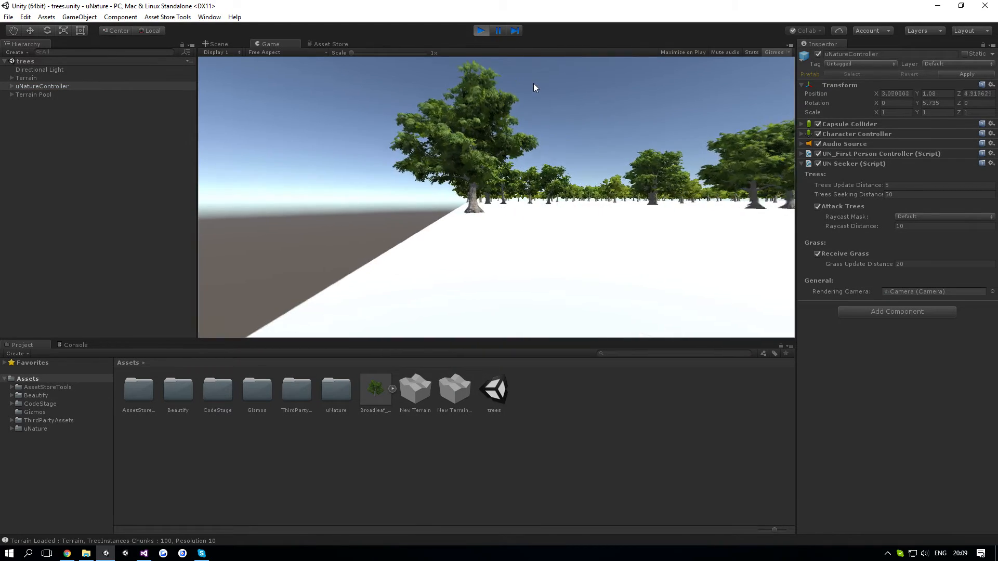
pyautogui.click(34, 95)
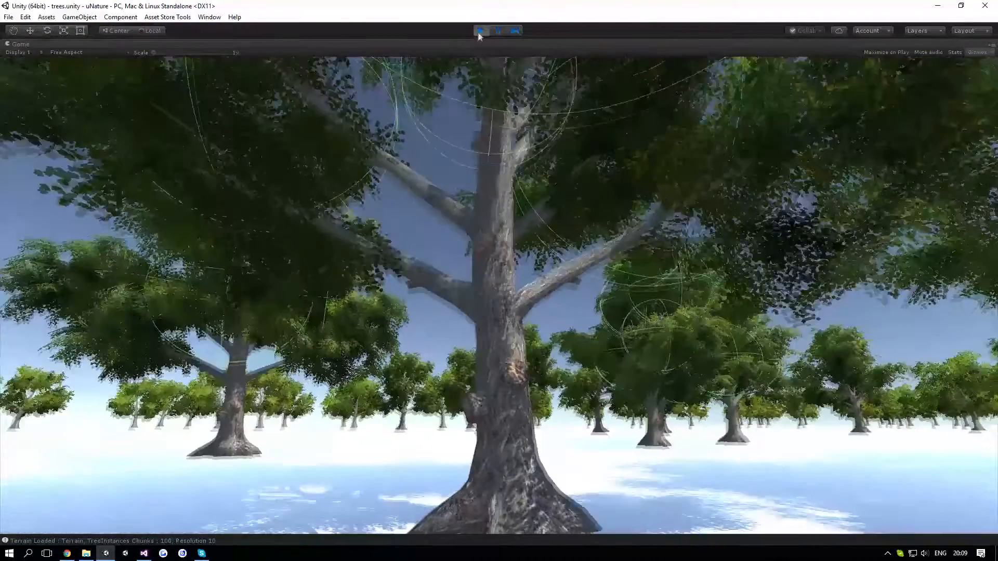
pyautogui.click(480, 30)
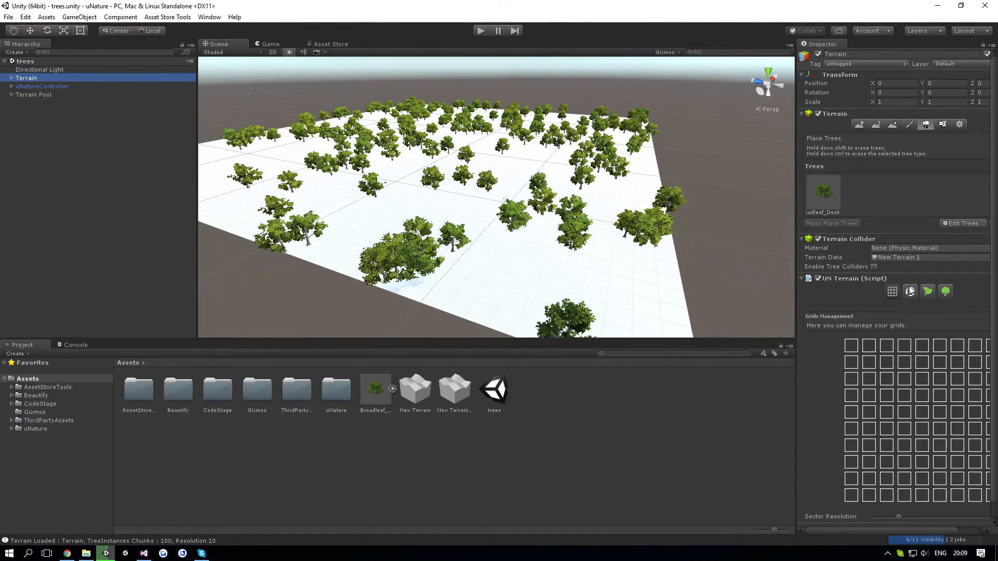
# - Set the UN Terrain Pool Amount to 50, then begin editing uNatureController's Trees Seeking Distance
pyautogui.click(911, 291)
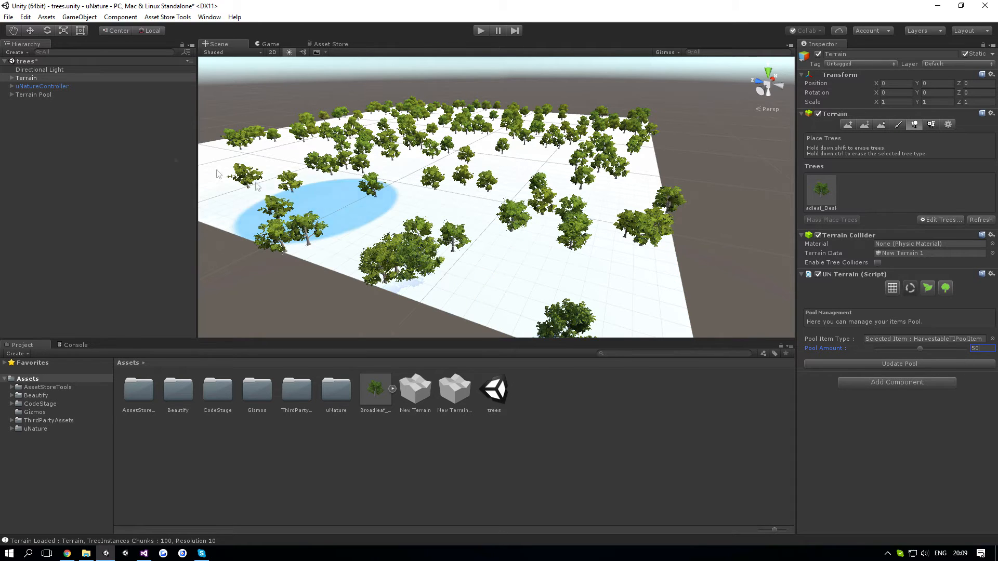
pyautogui.click(41, 87)
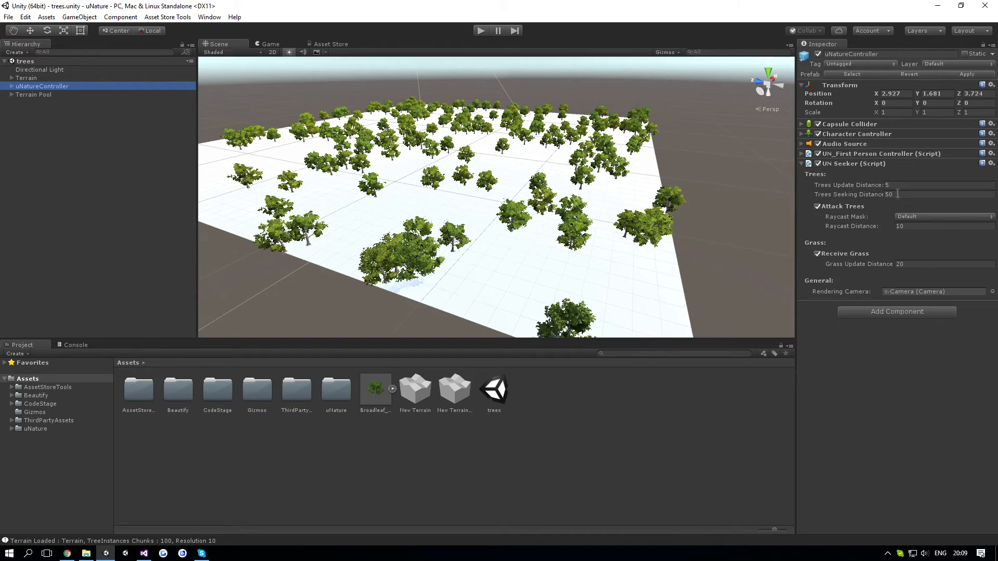
pyautogui.tripleClick(889, 195)
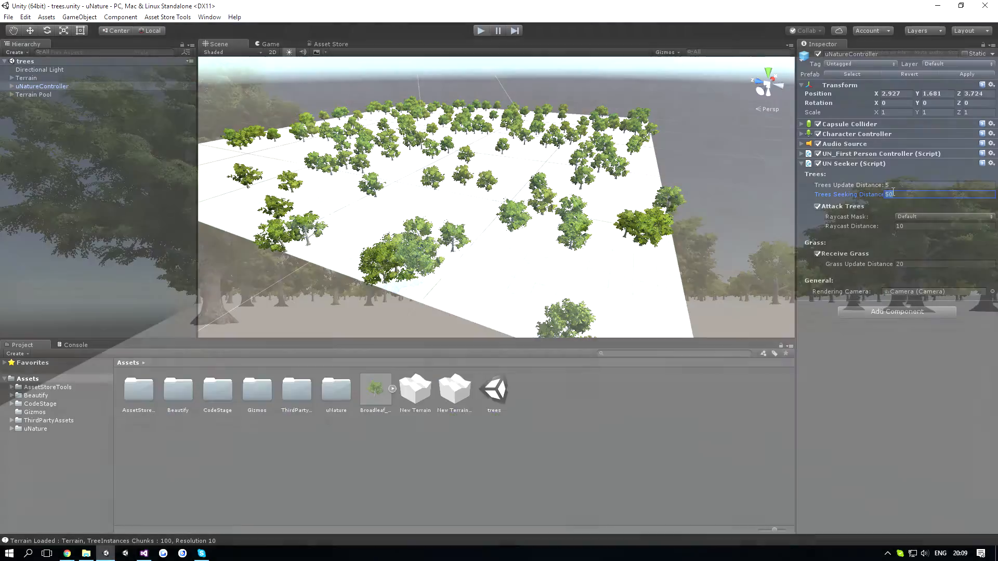
pyautogui.click(481, 30)
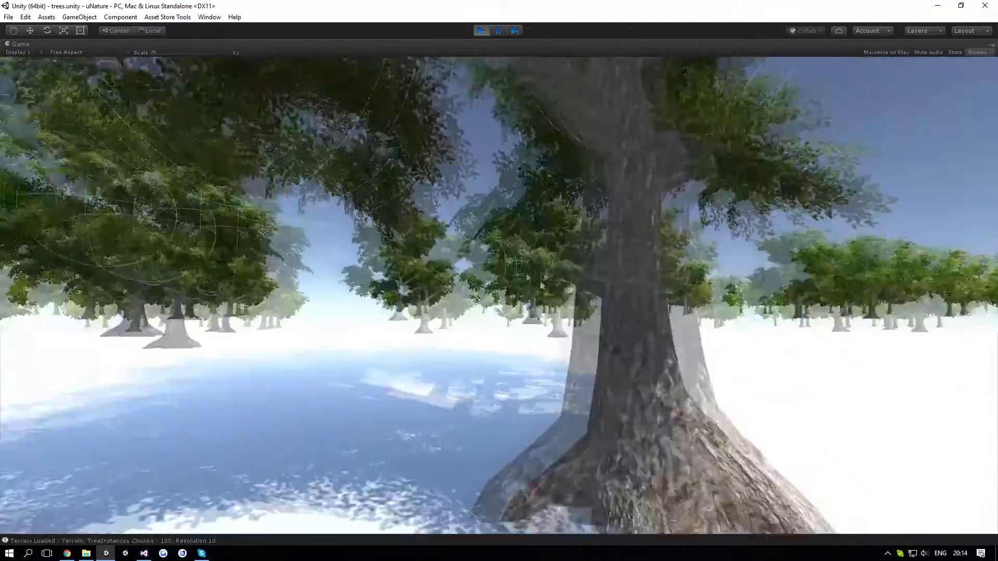
pyautogui.click(481, 30)
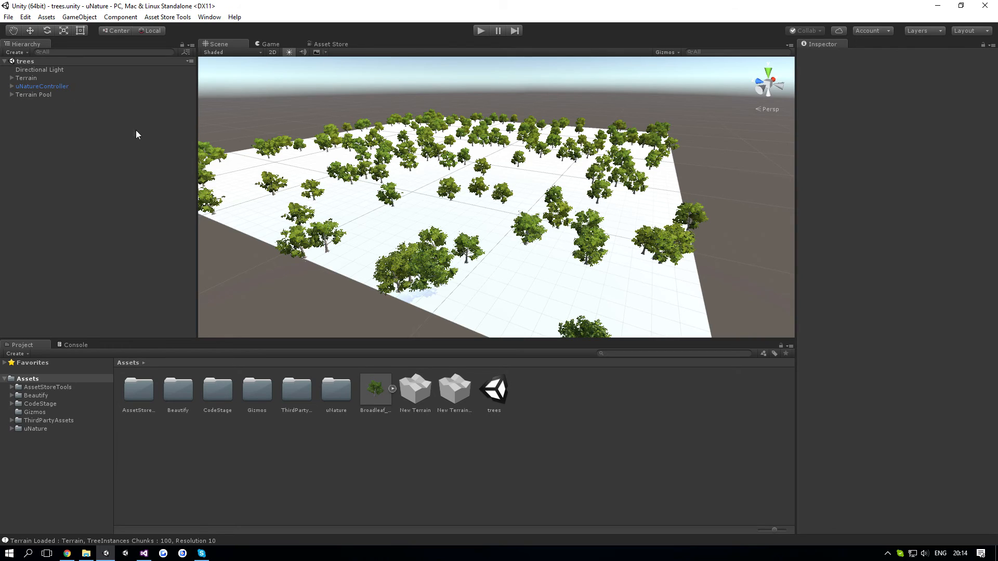
pyautogui.moveTo(168, 146)
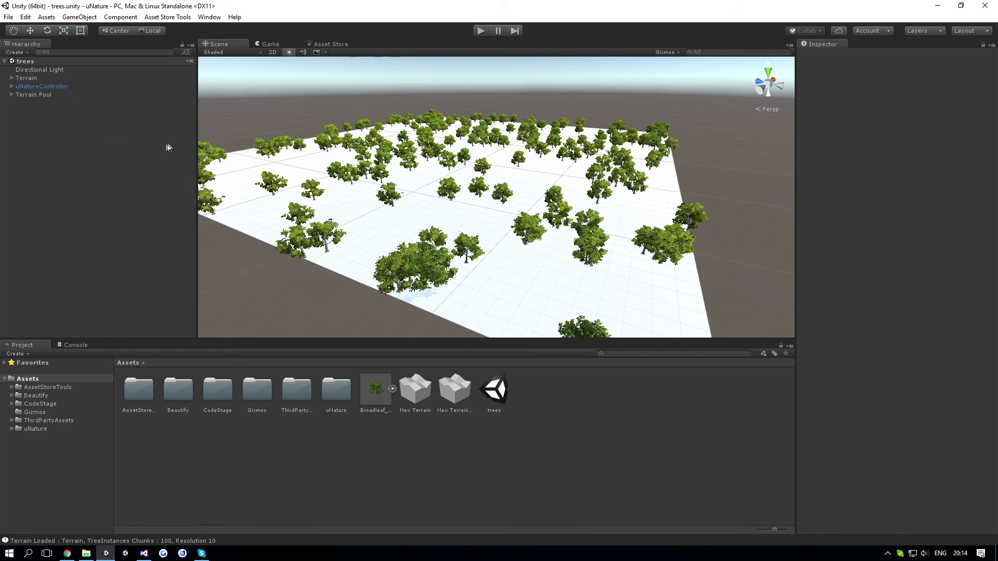